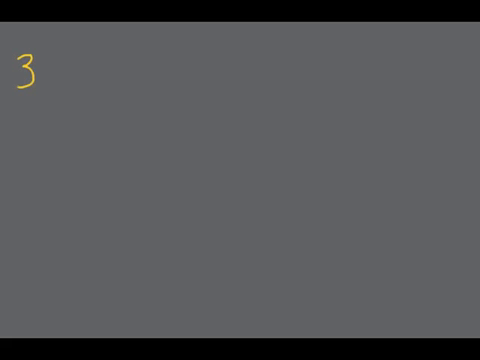
# Handwrite the first problem 3.46 + 32.5 on the left side of the board
pyautogui.write('.46')
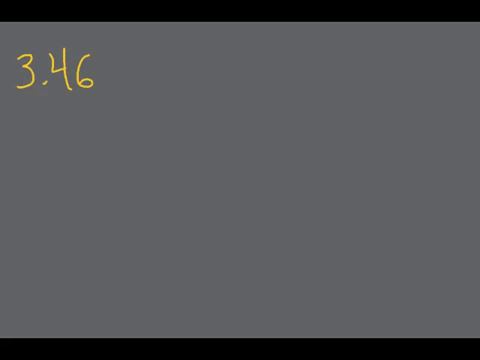
pyautogui.write('+')
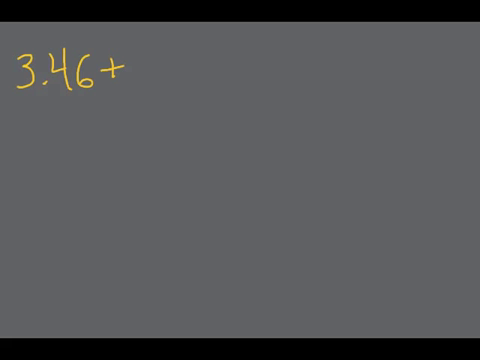
pyautogui.write('32.5')
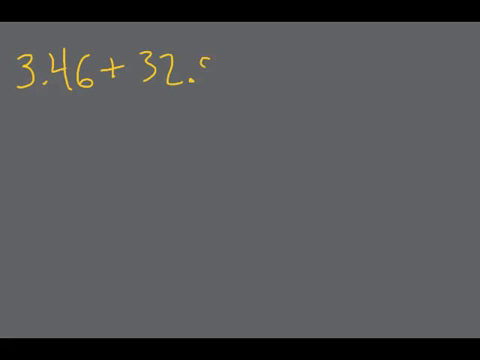
pyautogui.write('5')
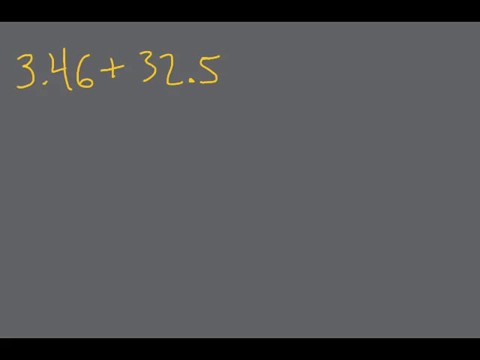
pyautogui.write('2?')
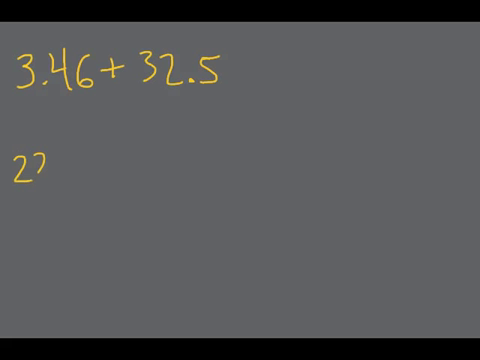
# Handwrite 22.3 − 4.56 and .33 × 2.2 on the lines below
pyautogui.write('22.3 -')
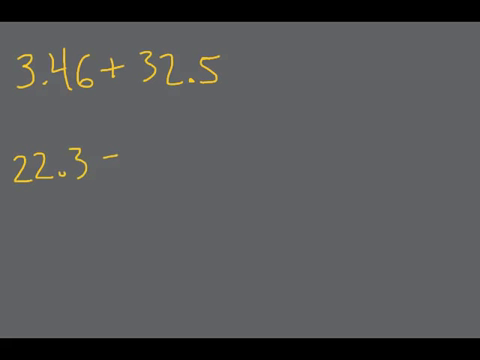
pyautogui.write('4.')
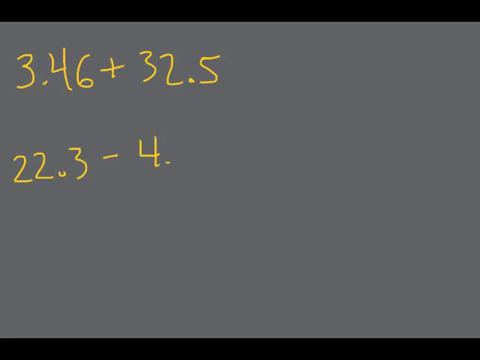
pyautogui.write('56')
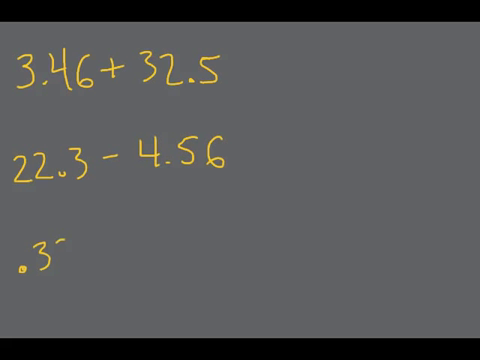
pyautogui.write('.33 x')
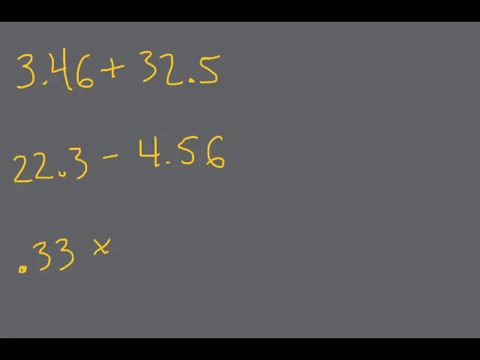
pyautogui.write('2.2')
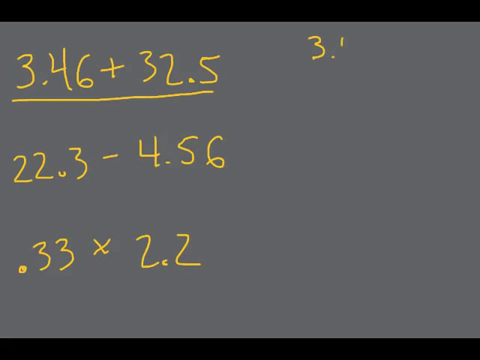
# Stack 3.46 over 32.5 in columns and write the sum 35.96
pyautogui.write('3.46')
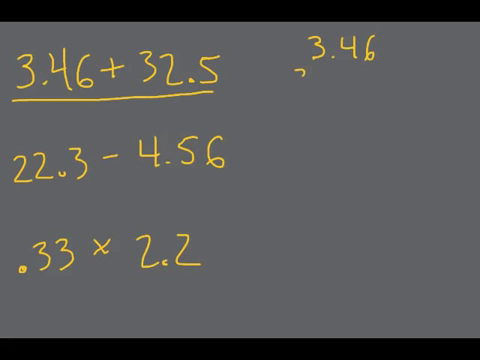
pyautogui.write('32.5')
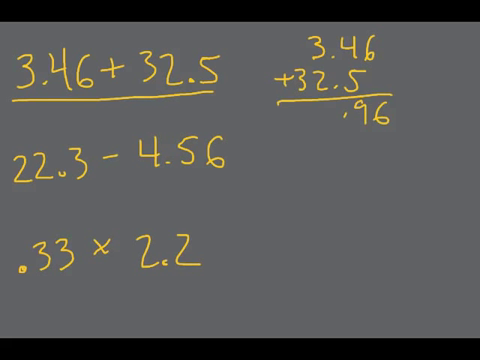
pyautogui.write('35')
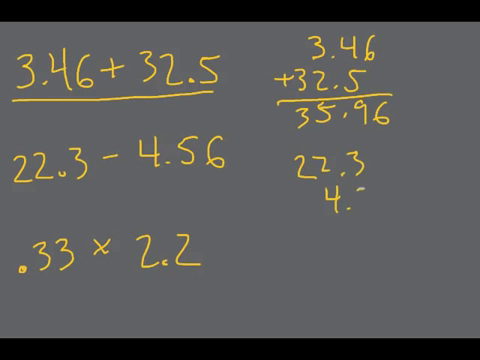
# Stack 22.3 over − 4.56, add a zero, borrow and write 17.7 below
pyautogui.write('- 4.56')
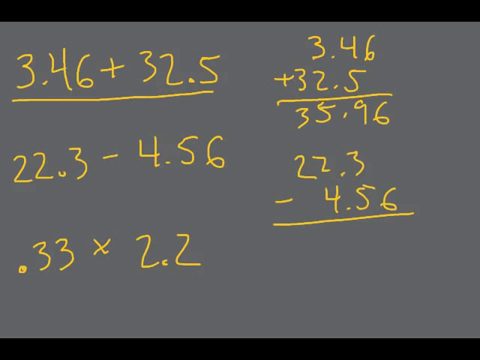
pyautogui.write('0')
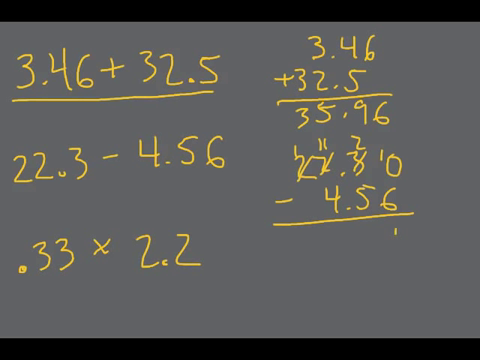
pyautogui.write('4')
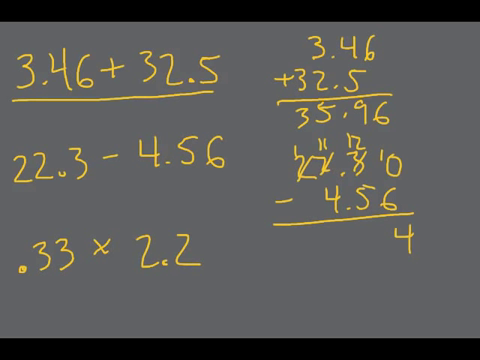
pyautogui.write('7')
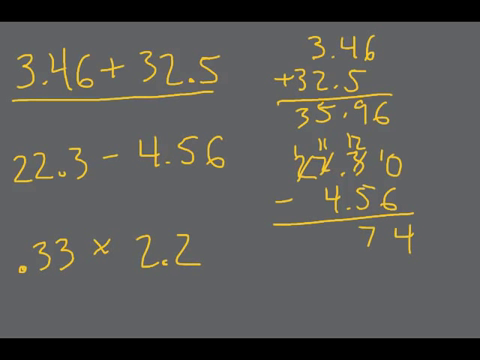
pyautogui.write('17.7')
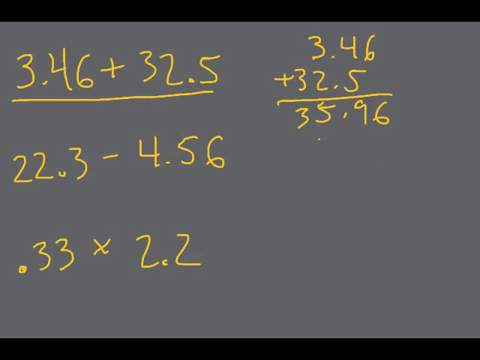
# Work .33 × 2.2 in columns with partial product 66 and the result .726
pyautogui.write('.3')
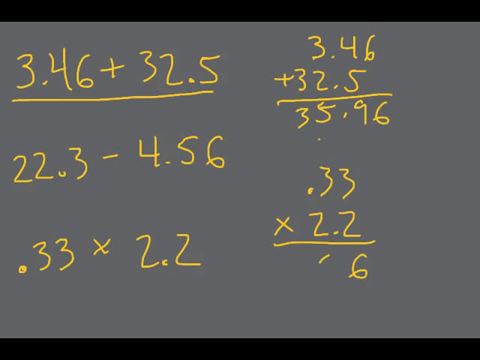
pyautogui.write('66')
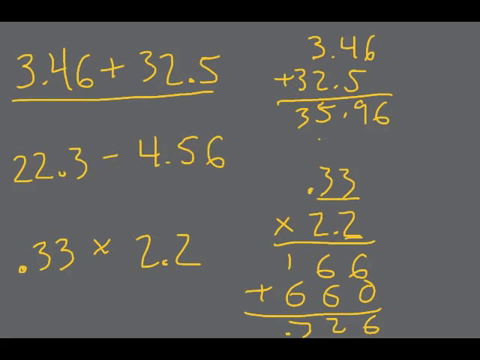
pyautogui.write('.72')
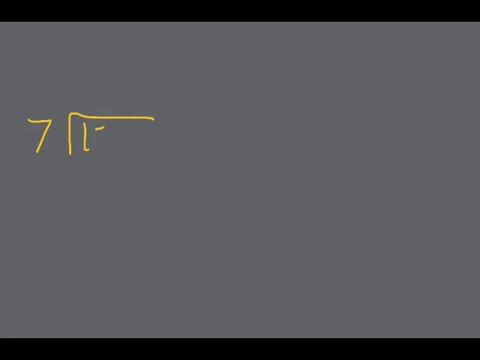
# Write 1554 under the 7 bracket and 3414 under a 6 bracket, starting quotient 2
pyautogui.write('155')
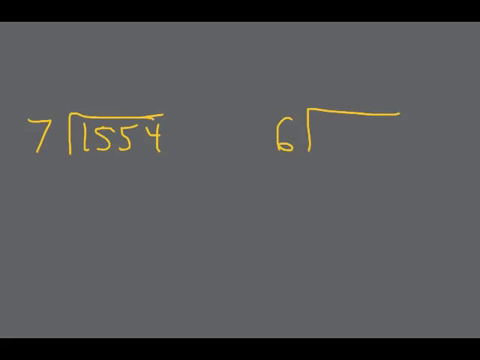
pyautogui.write('341')
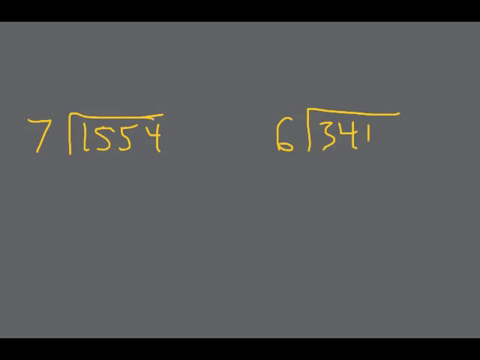
pyautogui.write('4')
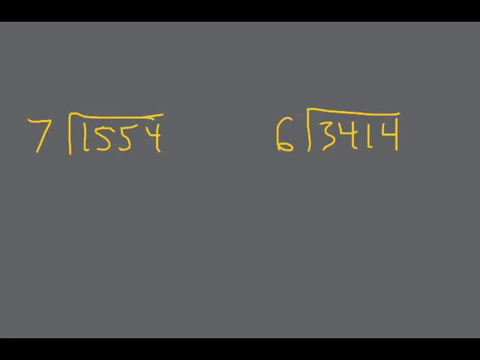
pyautogui.write('2')
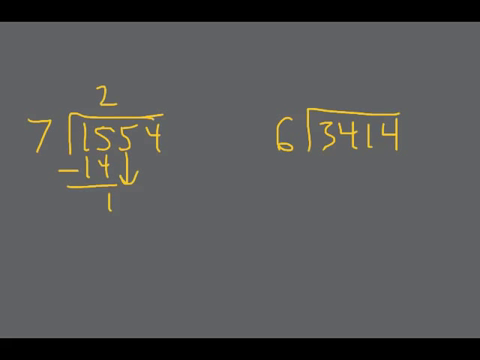
# Under the 7 bracket, subtract 14 and carry the remainder for 1554 ÷ 7
pyautogui.write('5')
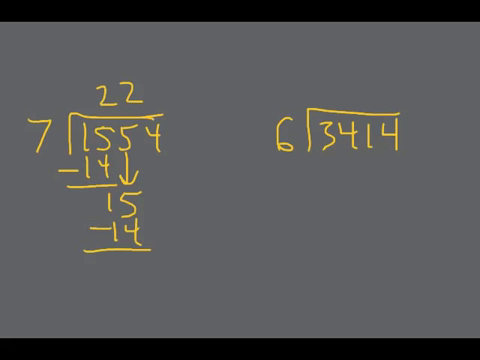
pyautogui.write('14')
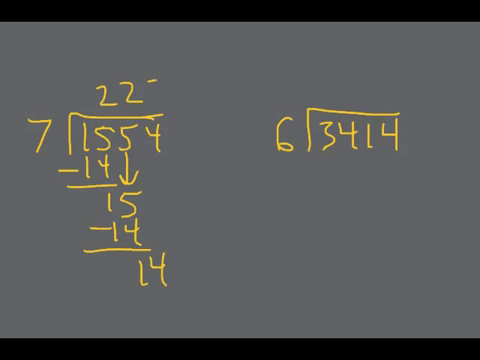
pyautogui.write('2')
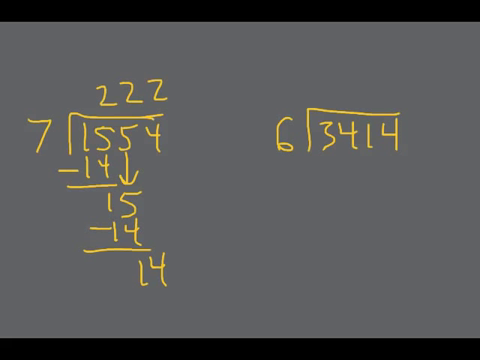
# For 3414 ÷ 6, write quotient 5, subtract 30 and bring down to get 41
pyautogui.write('5')
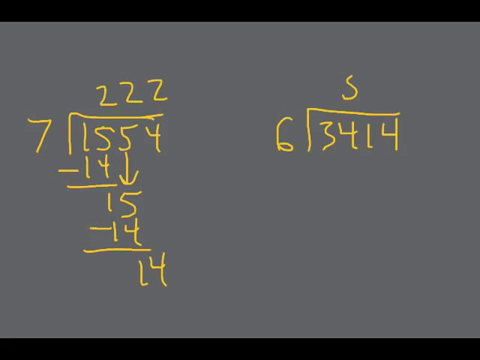
pyautogui.write('-30')
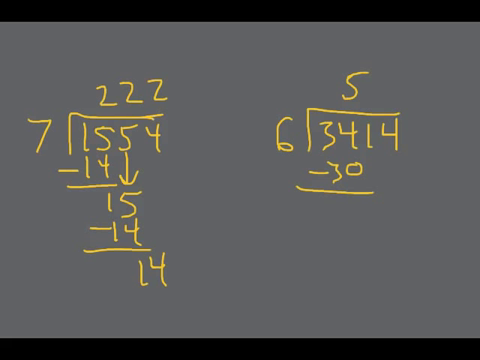
pyautogui.write('41')
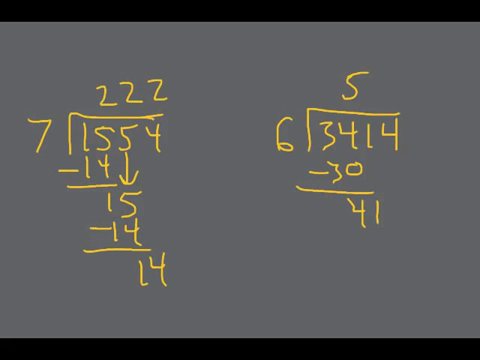
pyautogui.write('6')
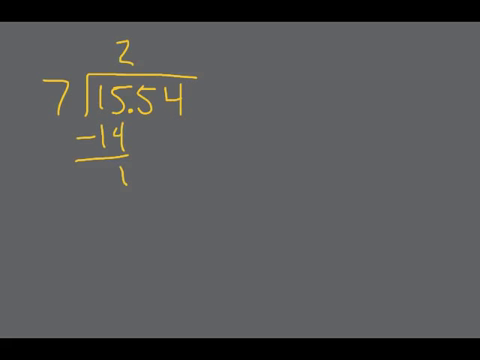
# Finish 15.54 ÷ 7 with -14, 14 and quotient 2.22, decimal moved up
pyautogui.write('25')
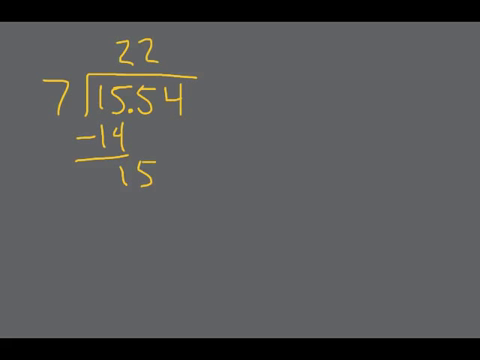
pyautogui.write('-14')
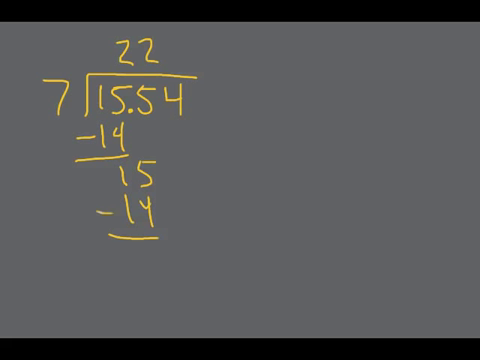
pyautogui.write('14')
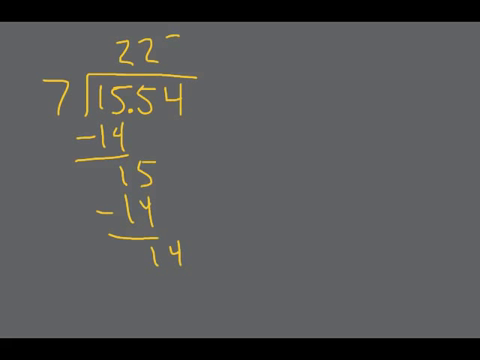
pyautogui.write('2')
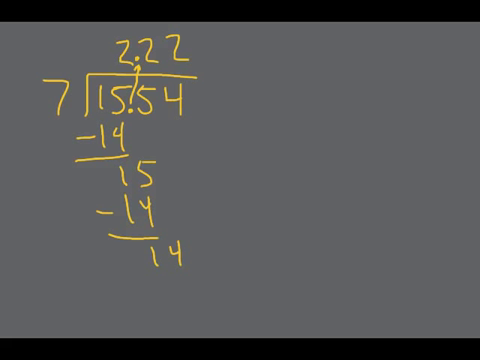
# Write 6)341.4 with -30, 41, -36, then erase the board
pyautogui.write('G')
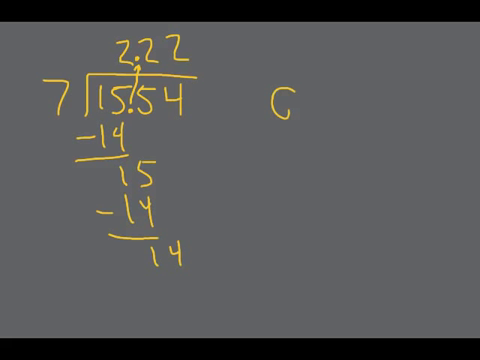
pyautogui.write('6)34')
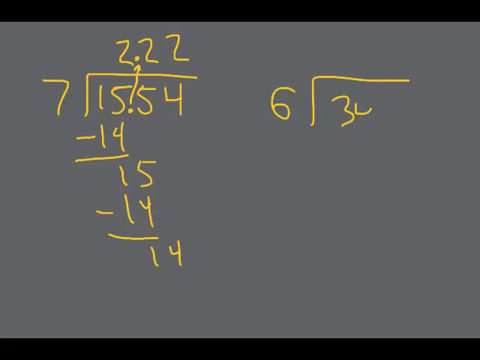
pyautogui.write('14')
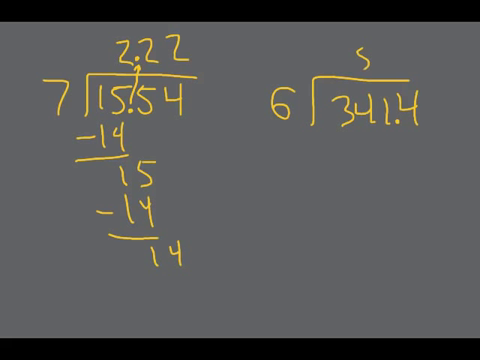
pyautogui.write('-30')
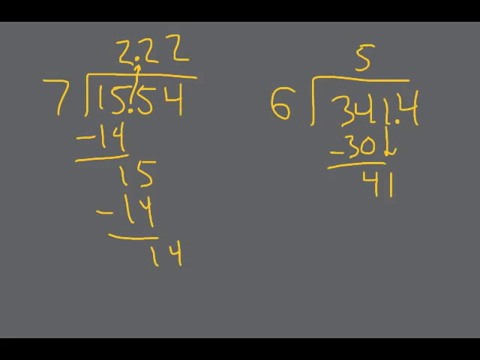
pyautogui.write('6')
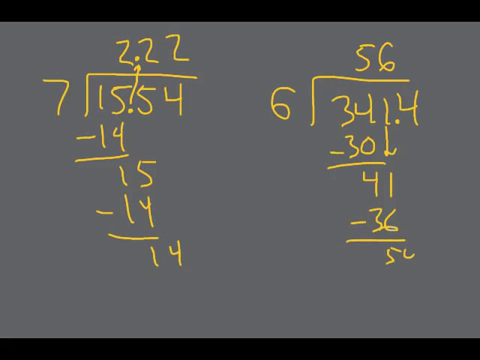
pyautogui.write('9')
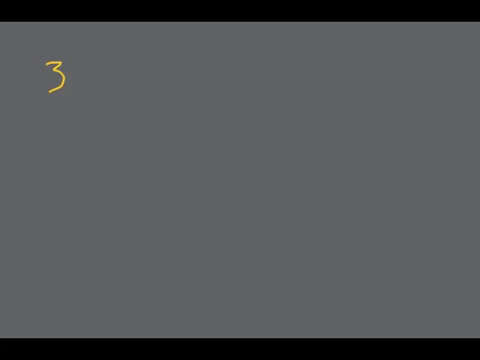
# Draw the bracket beside 3 and write 2.274 as the dividend
pyautogui.moveTo(76, 64); pyautogui.dragTo(200, 48)
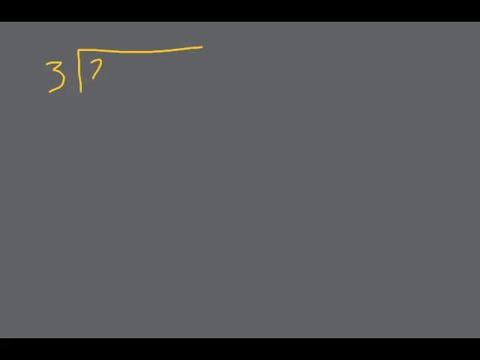
pyautogui.write('2274')
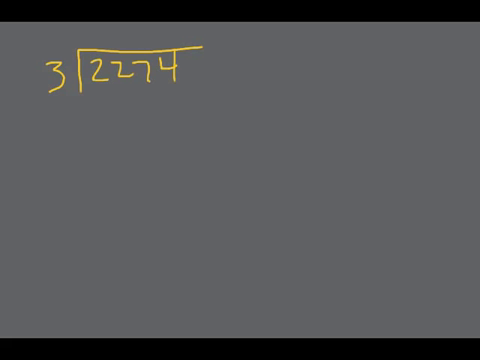
pyautogui.write('227')
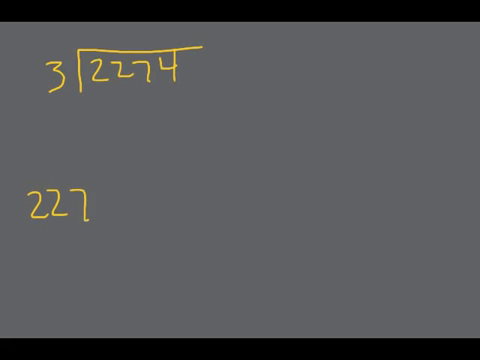
pyautogui.write('2274÷')
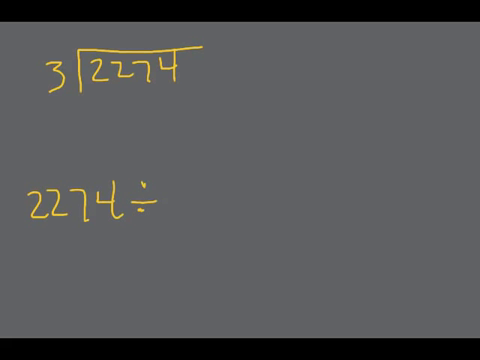
pyautogui.write('3')
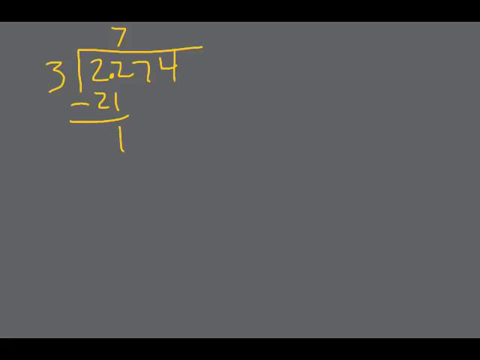
# Work the subtractions to quotient .758 with decimal raised, then write 5 for the next problem
pyautogui.write('7')
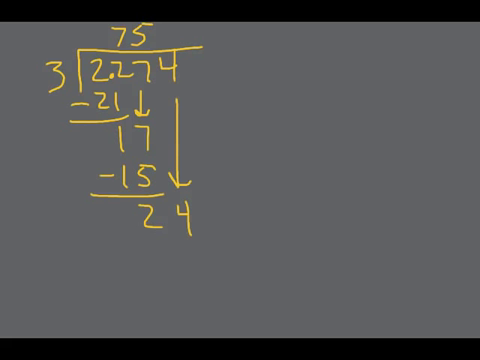
pyautogui.write('8')
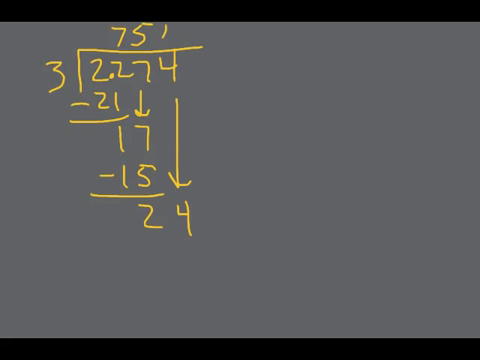
pyautogui.write('8')
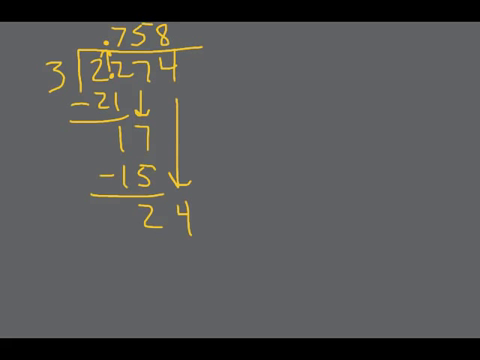
pyautogui.write('5')
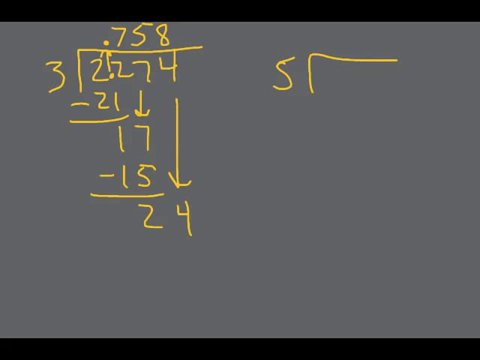
# Write .3415 under the 5 bracket and fill the quotient .0683 with decimal moved up
pyautogui.write('.3')
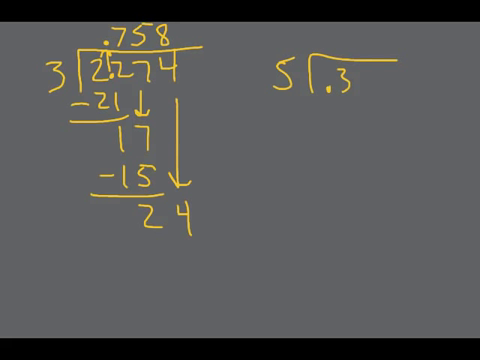
pyautogui.write('415')
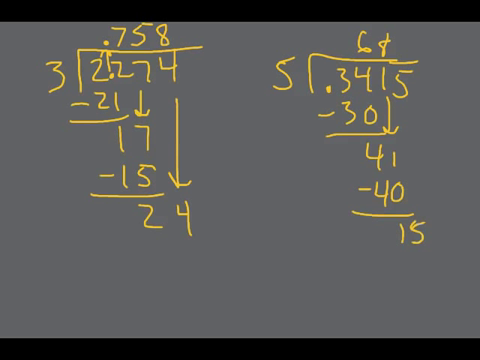
pyautogui.write('3')
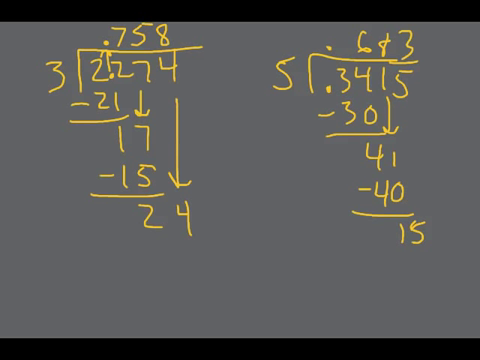
pyautogui.write('0')
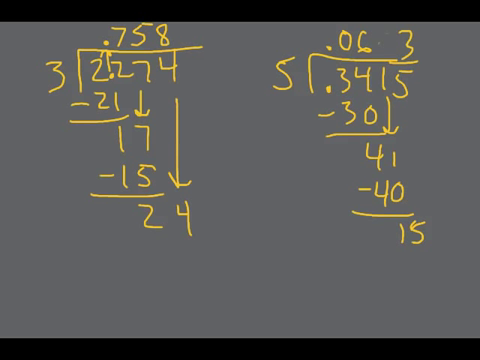
pyautogui.write('8')
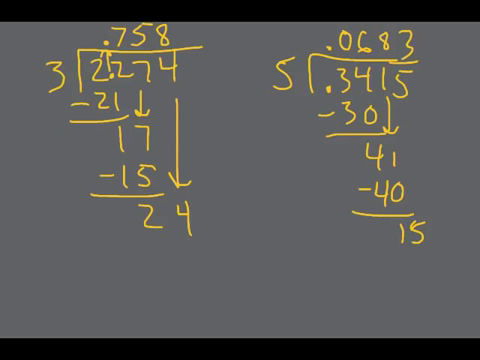